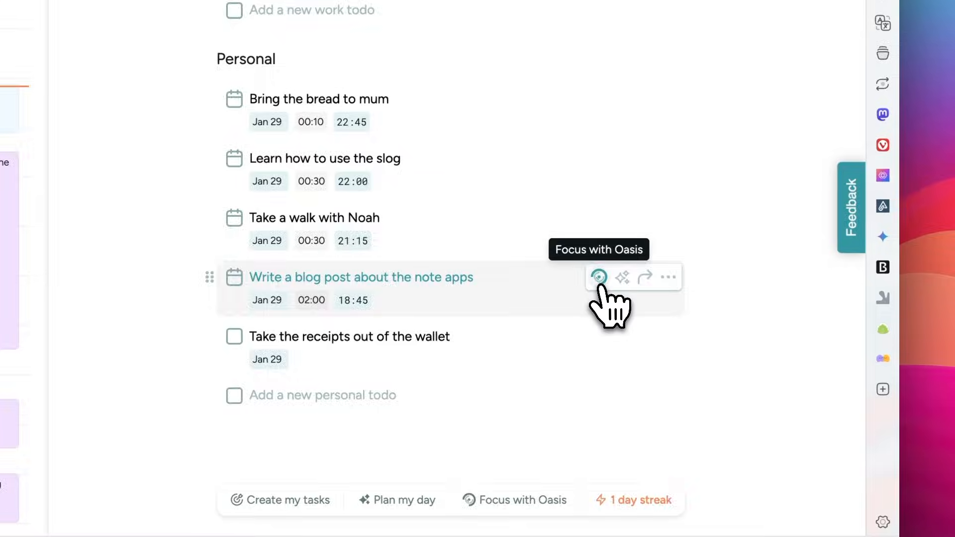
- Start an Oasis focus session for the 'Write a blog post about the note apps' task
{"action": "left_click", "coordinate": [598, 277]}
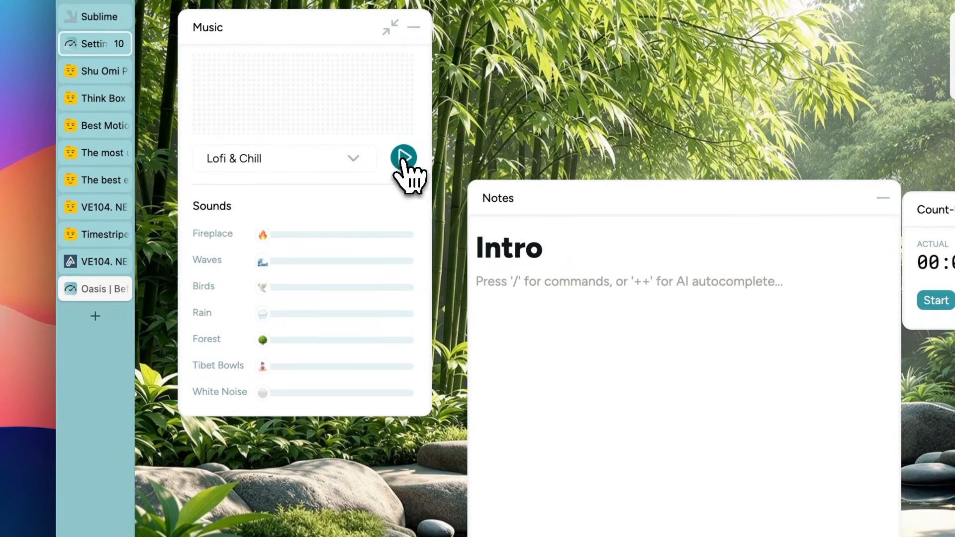
- Play the Lofi & Chill music and raise the Rain sound slider to about half volume
{"action": "left_click", "coordinate": [404, 158]}
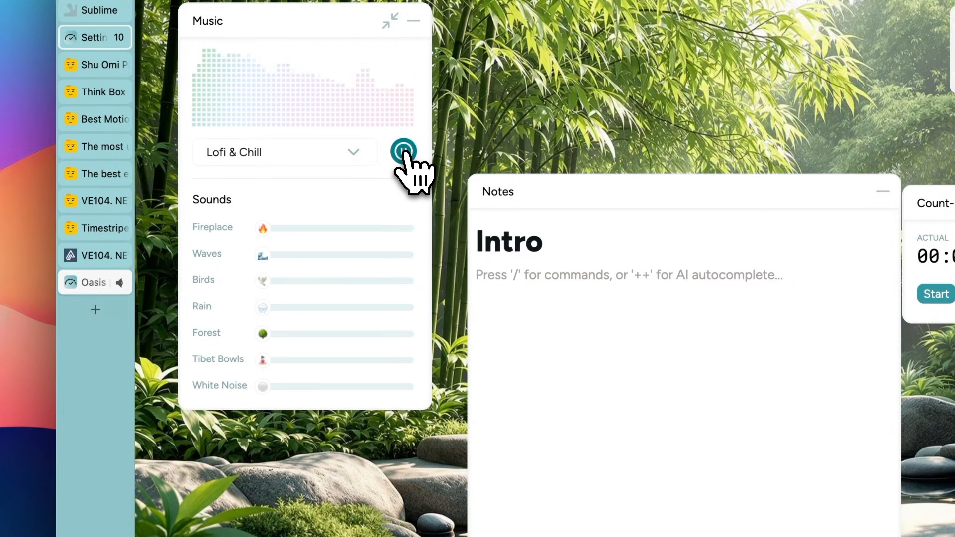
{"action": "left_click", "coordinate": [403, 151]}
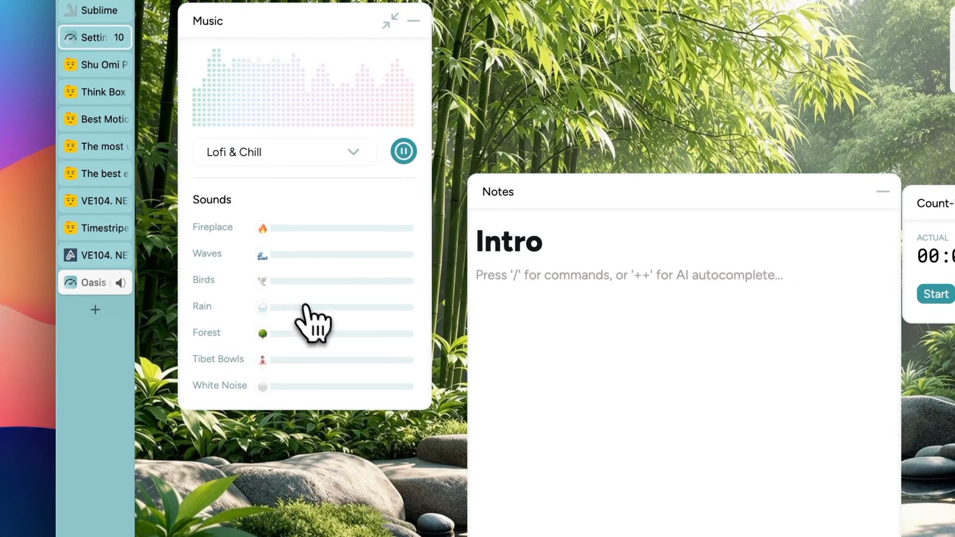
{"action": "left_click_drag", "start_coordinate": [262, 308], "coordinate": [333, 307]}
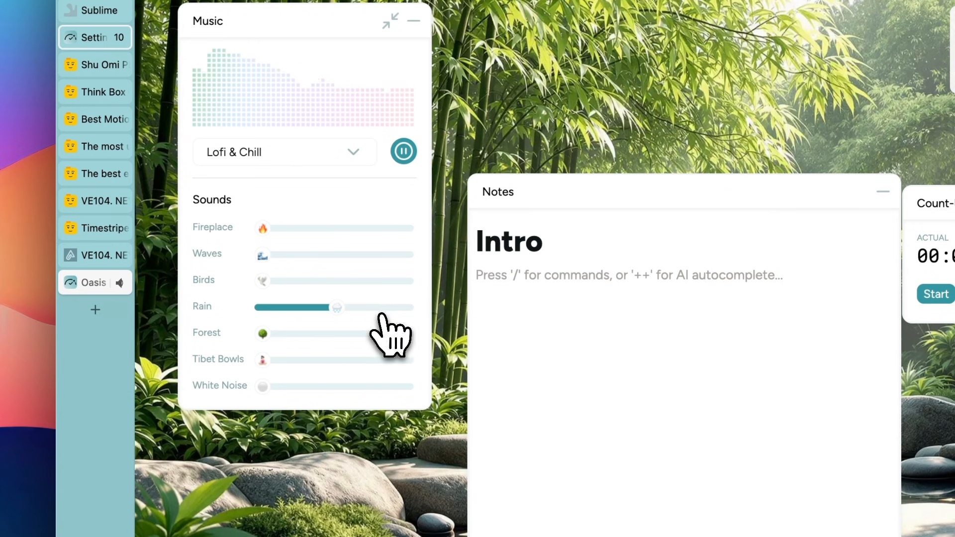